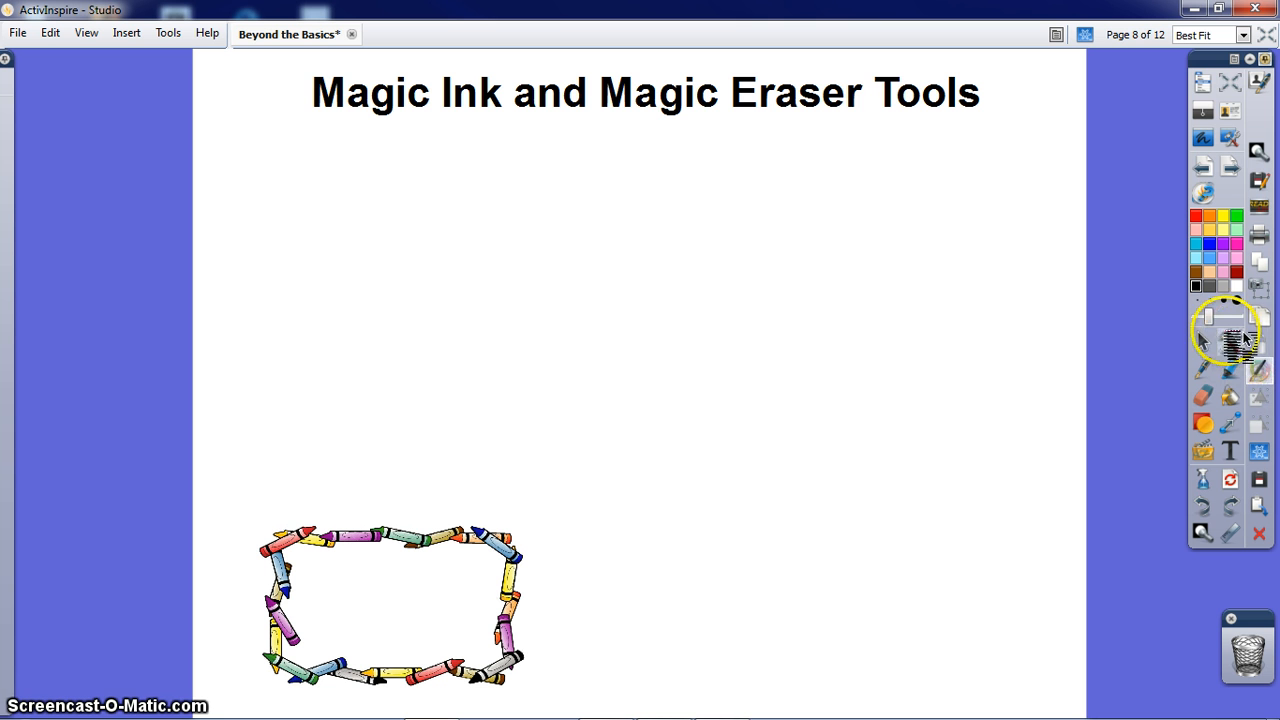
Add a text box mid-page and type 'Magic Ink is Awesome!'.
left_click(1230, 338)
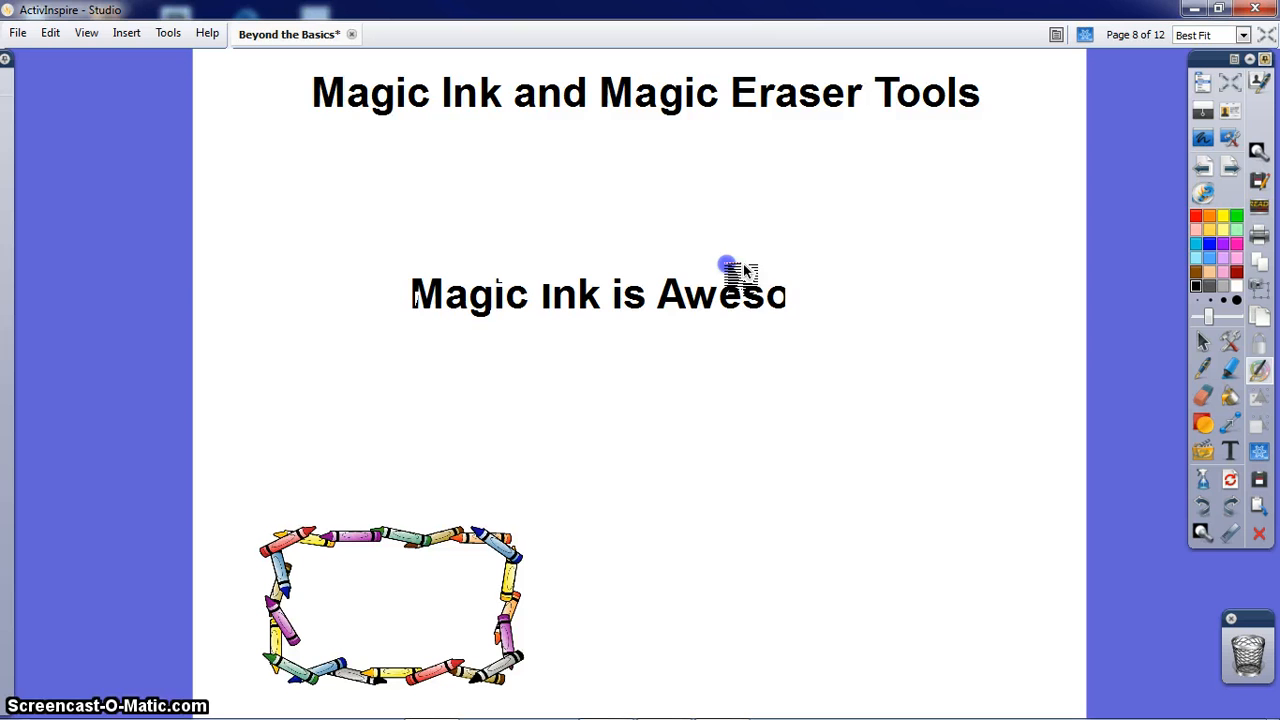
type("me!")
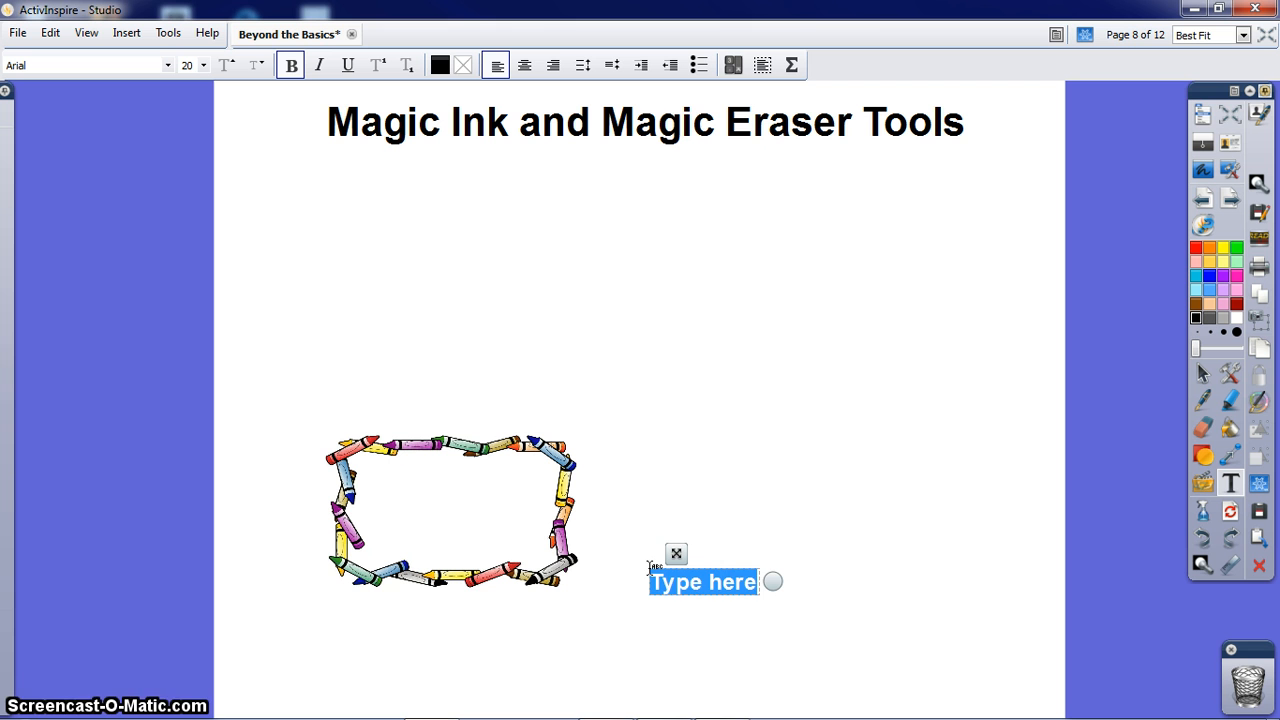
Type 'I love magic ink!' in a text box right of the crayon frame.
type("1")
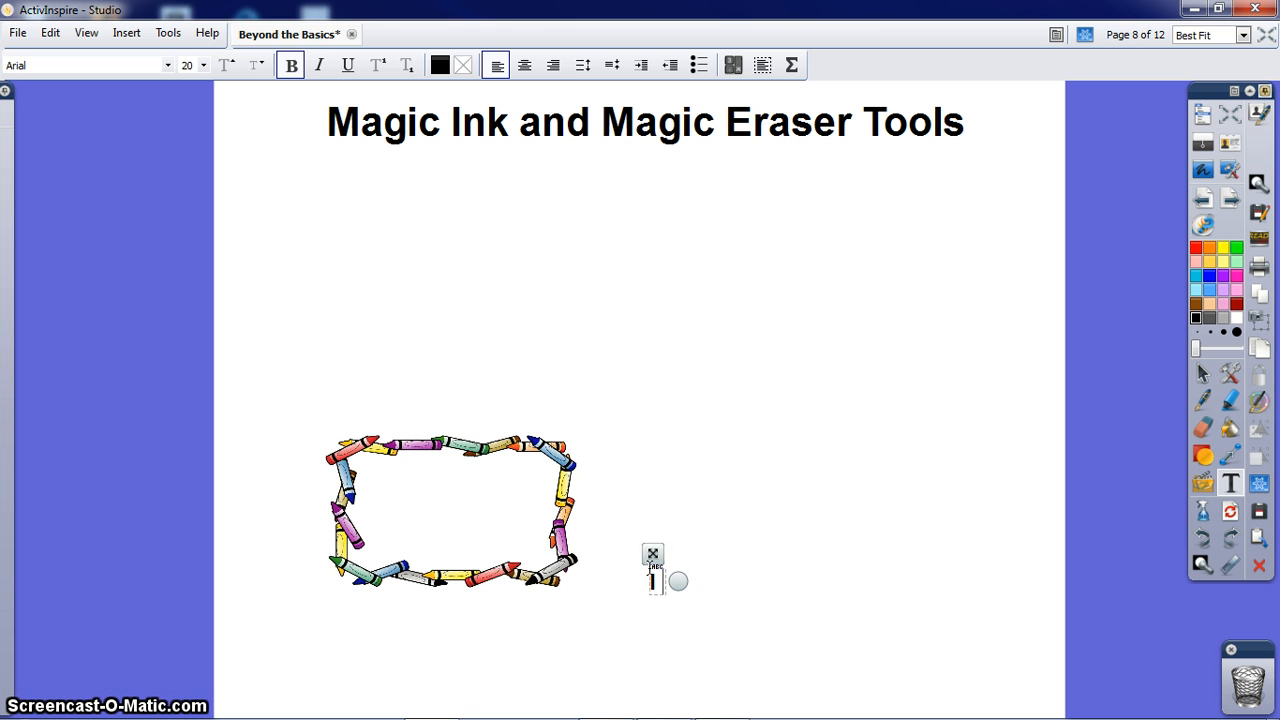
type("I love magic i")
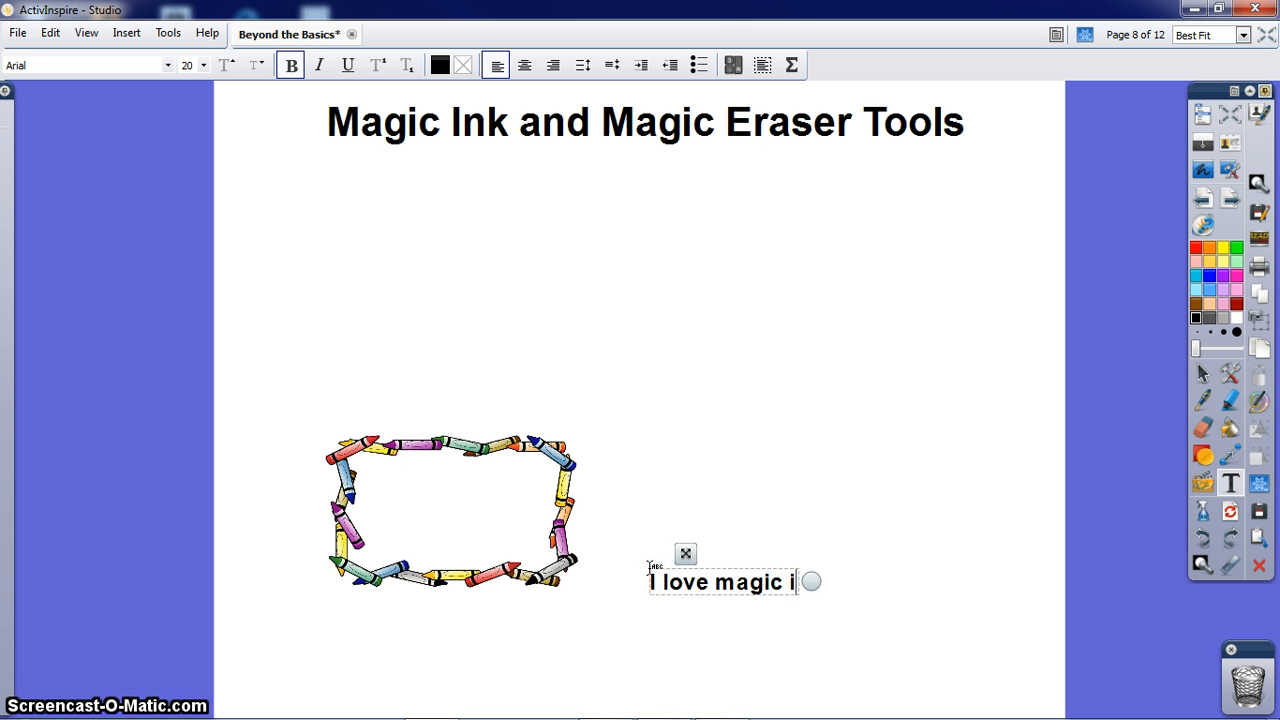
type("nk!")
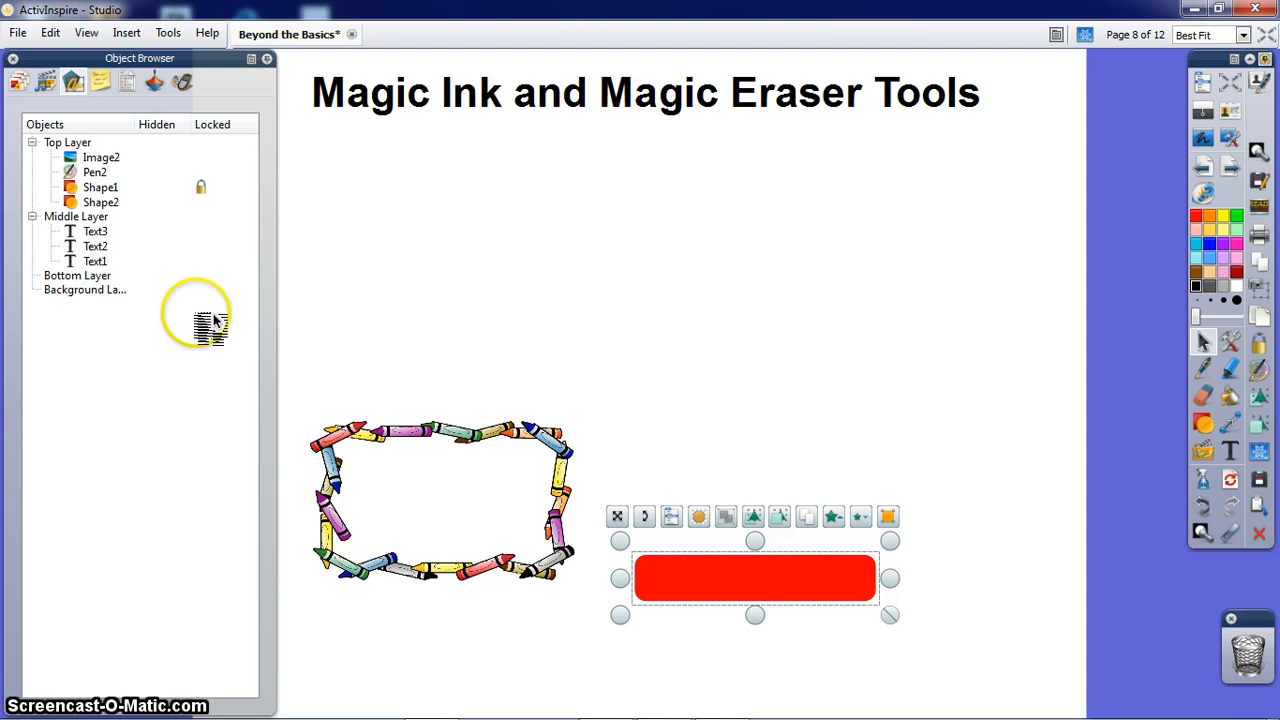
mouse_move(750, 590)
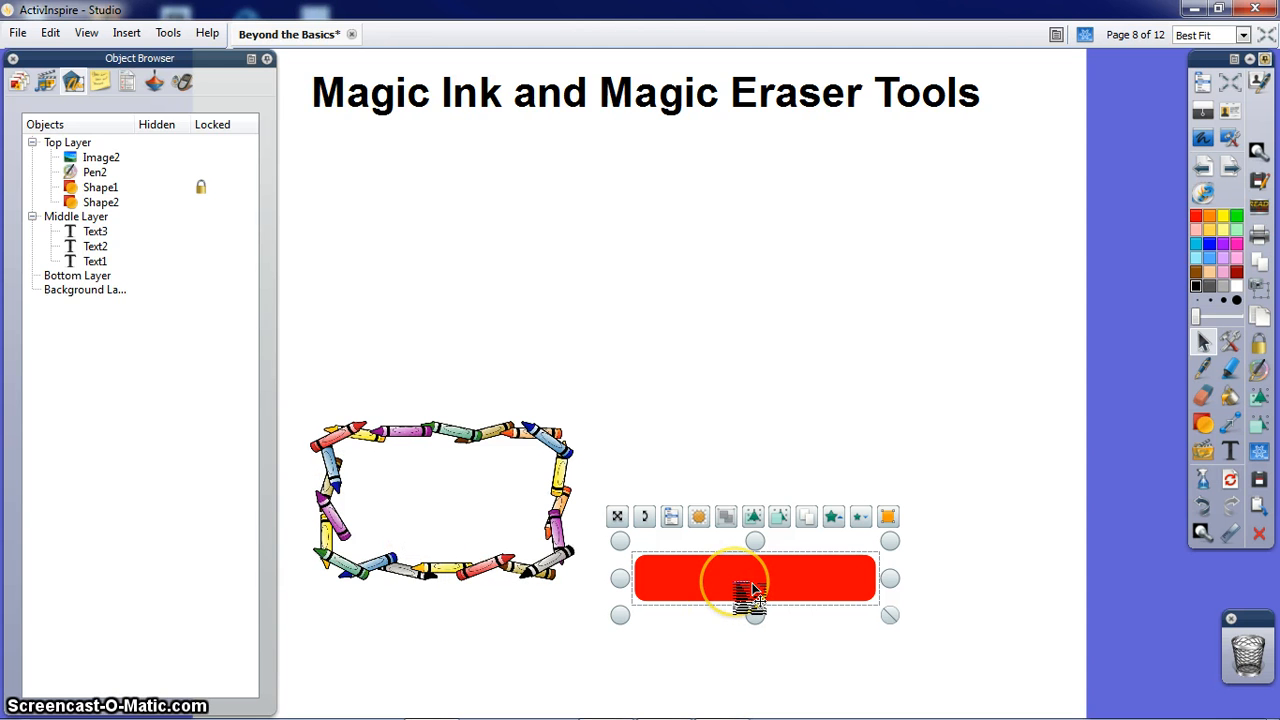
Right-click the red rounded rectangle covering the text to show its options.
right_click(755, 580)
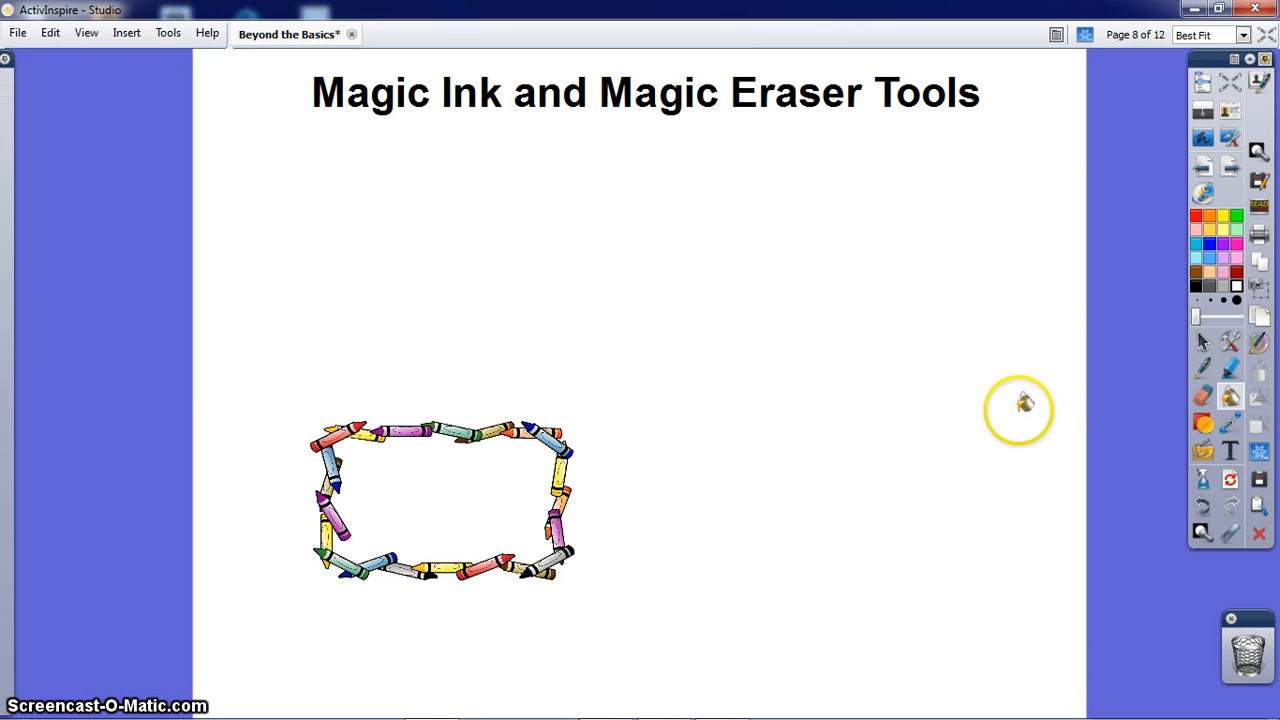
mouse_move(1117, 407)
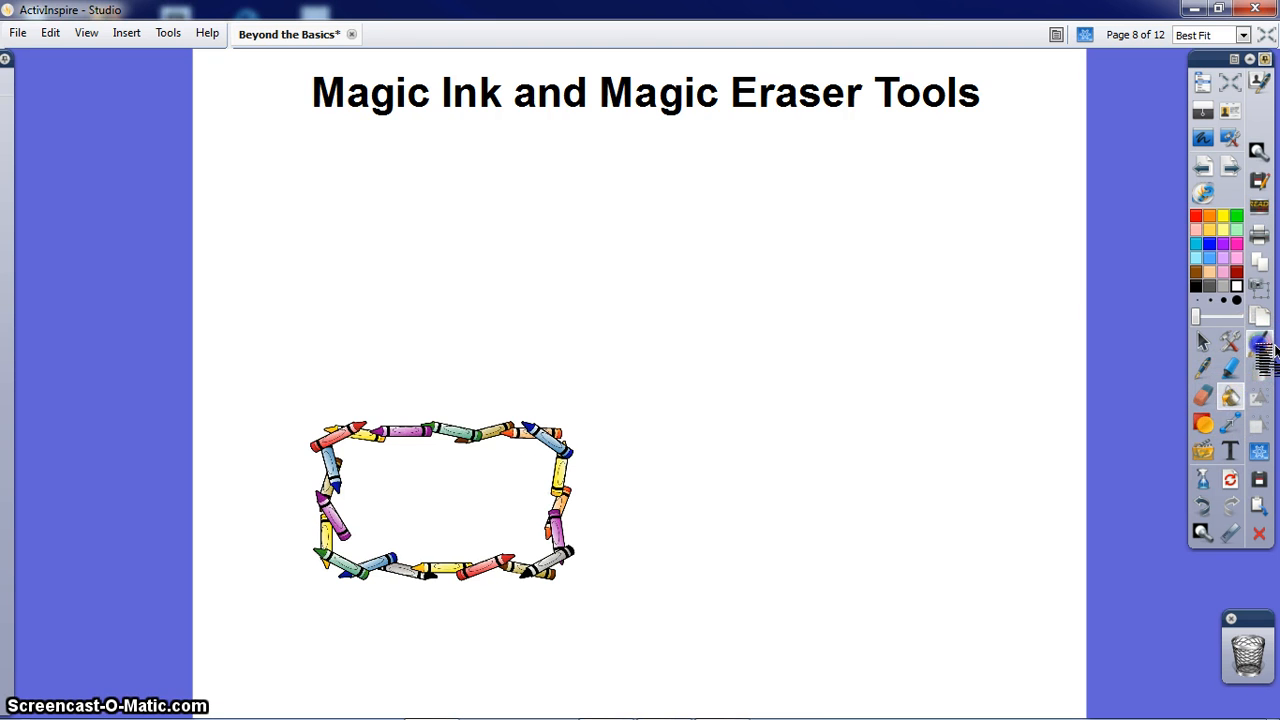
Make the rectangle clear-filled so 'I love magic ink!' stays hidden.
type("I love ma")
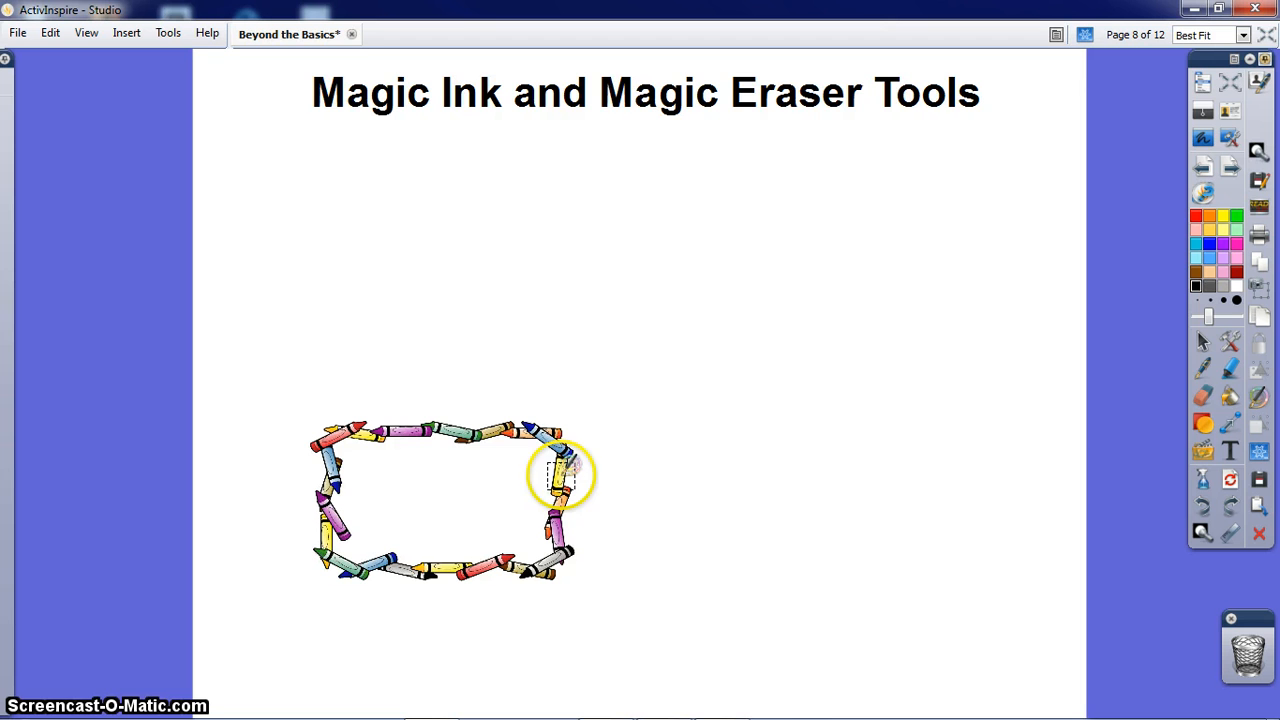
left_click_drag(560, 475, 560, 515)
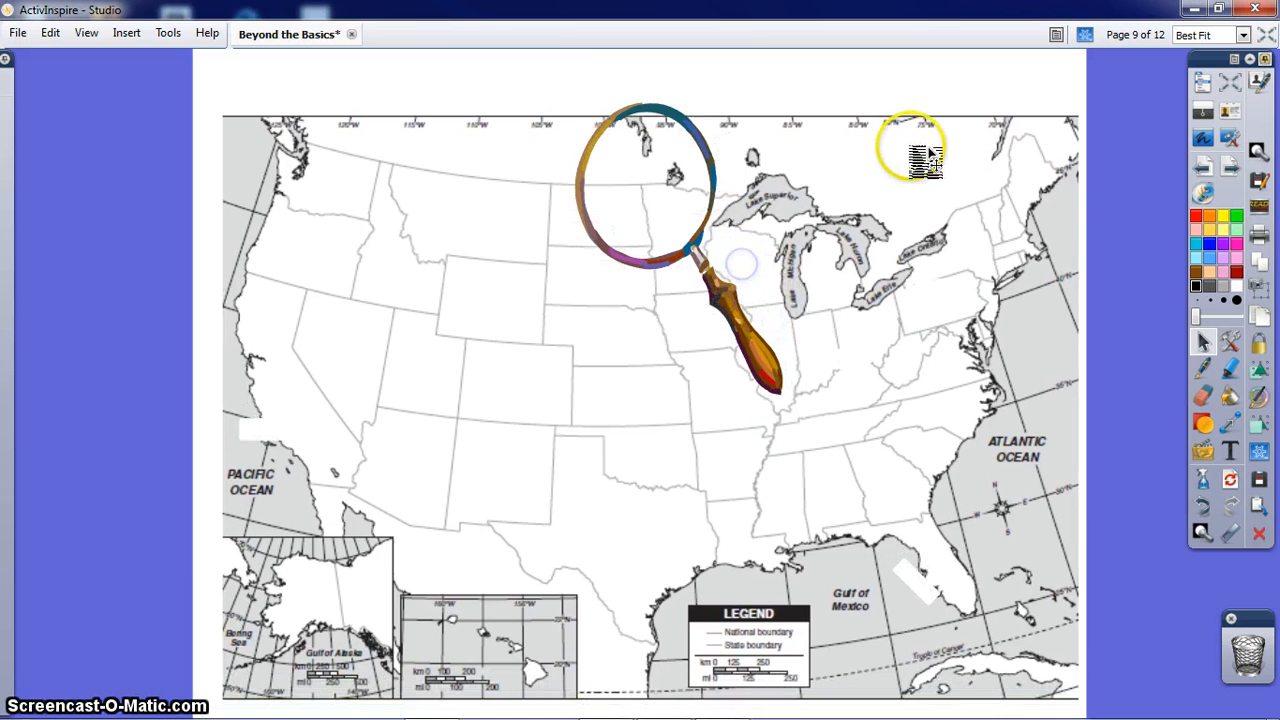
Move the magnifying glass over the southwest, Great Lakes, then top-left of the map.
right_click(925, 160)
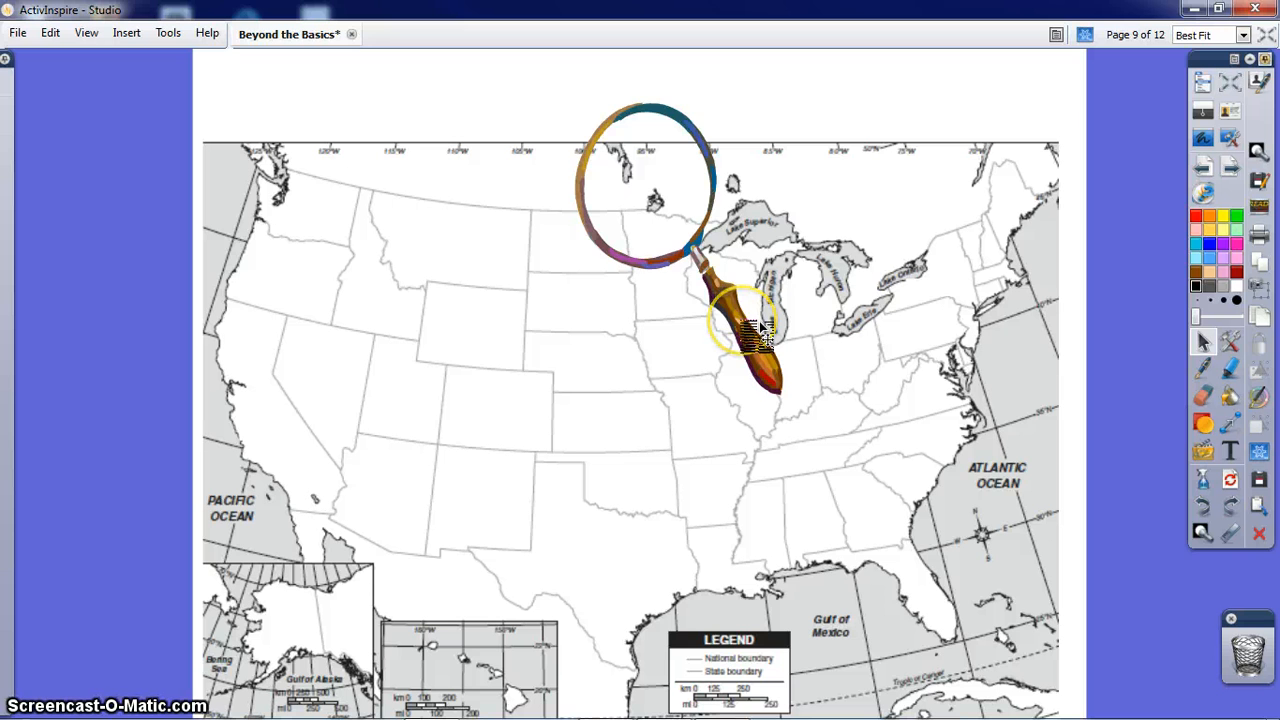
left_click_drag(760, 330, 430, 510)
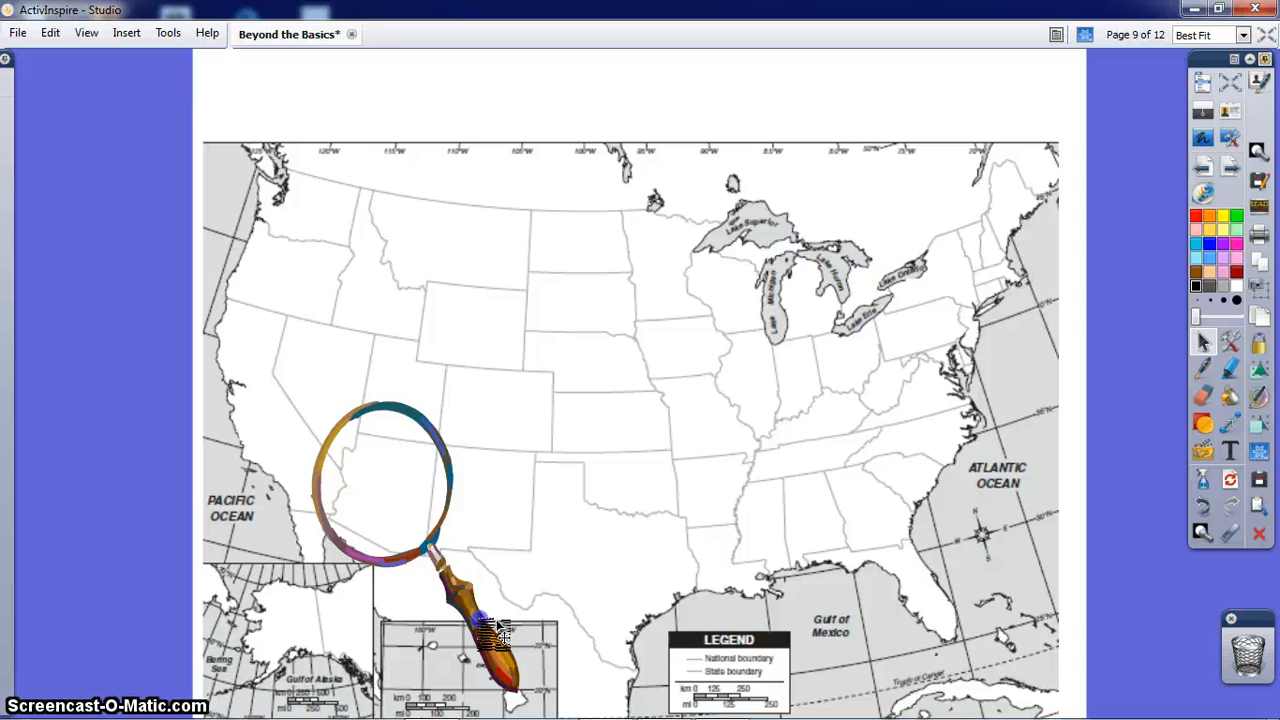
left_click_drag(490, 620, 810, 410)
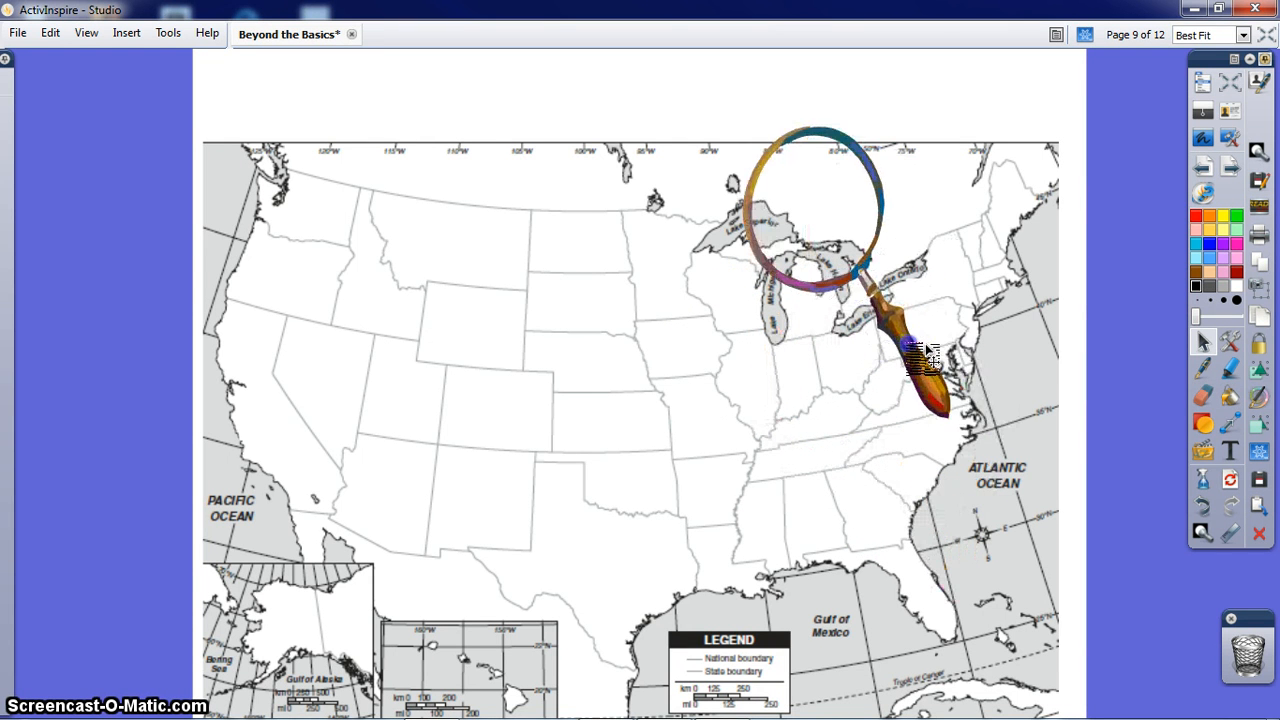
left_click_drag(920, 360, 370, 245)
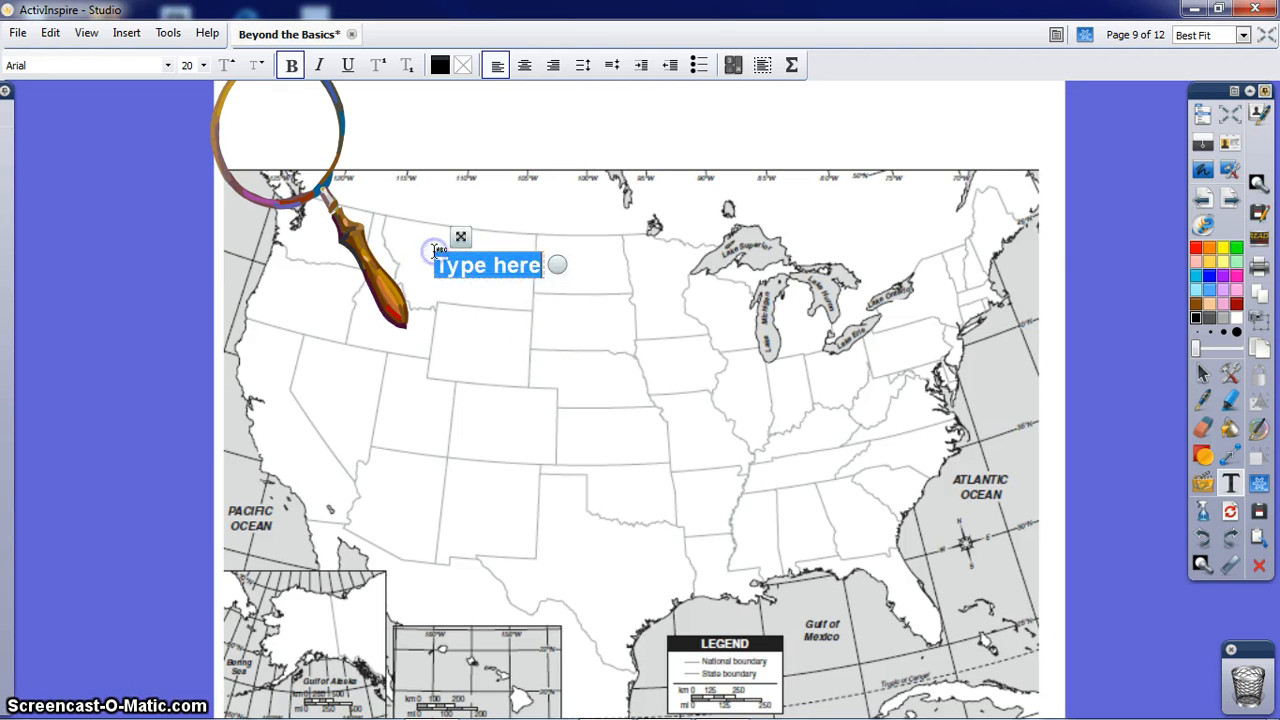
Label Montana, cover it with a red rounded rectangle, and switch to Select.
type("Montan")
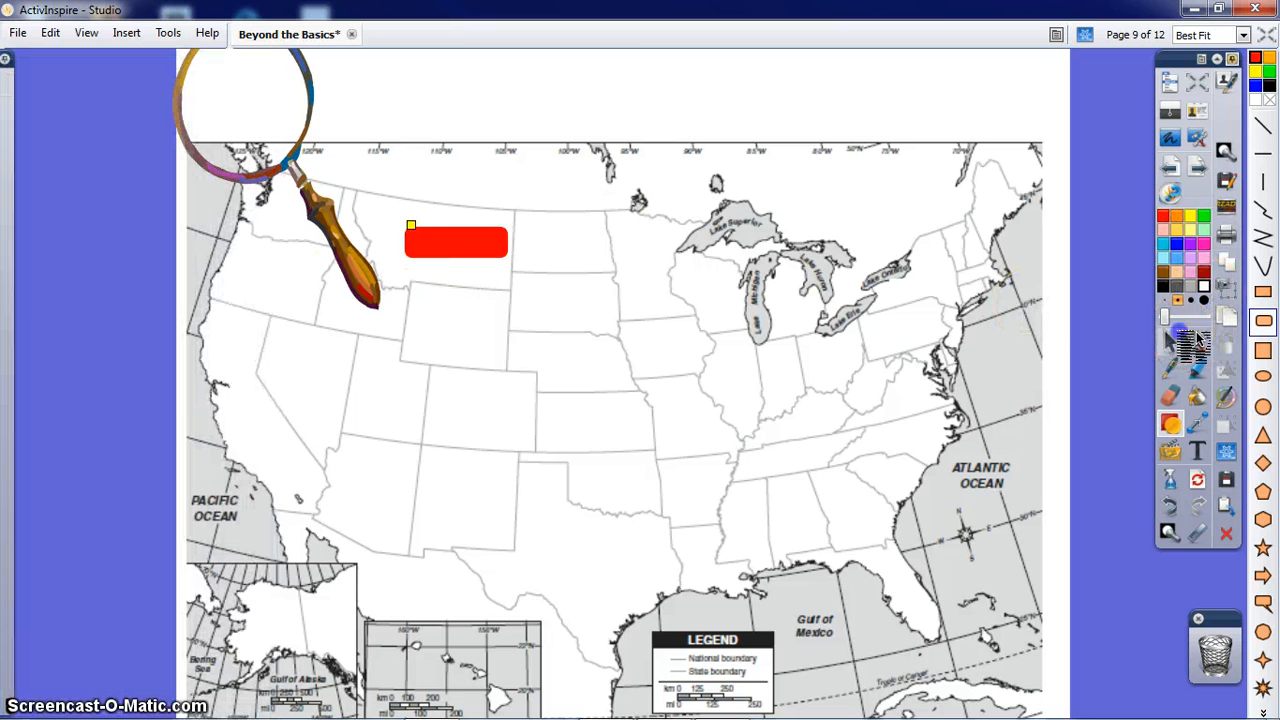
left_click(456, 241)
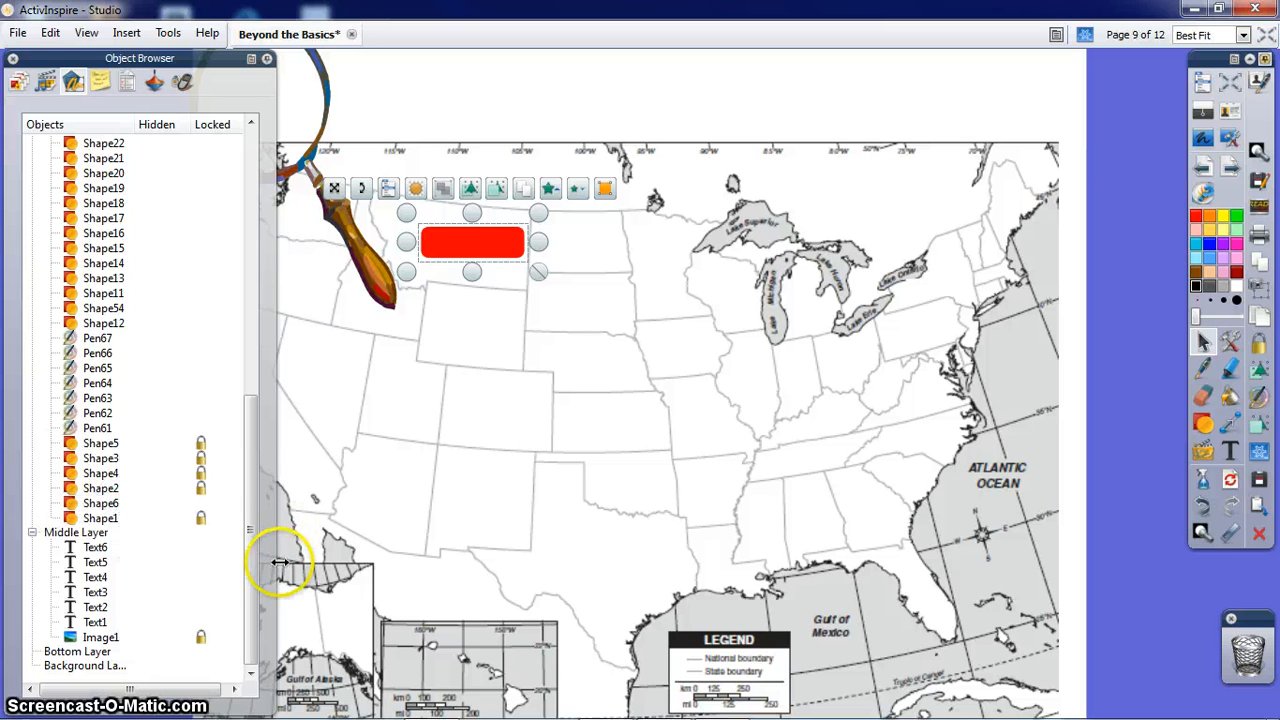
Lock the red rounded rectangle over Montana via its context menu.
right_click(472, 241)
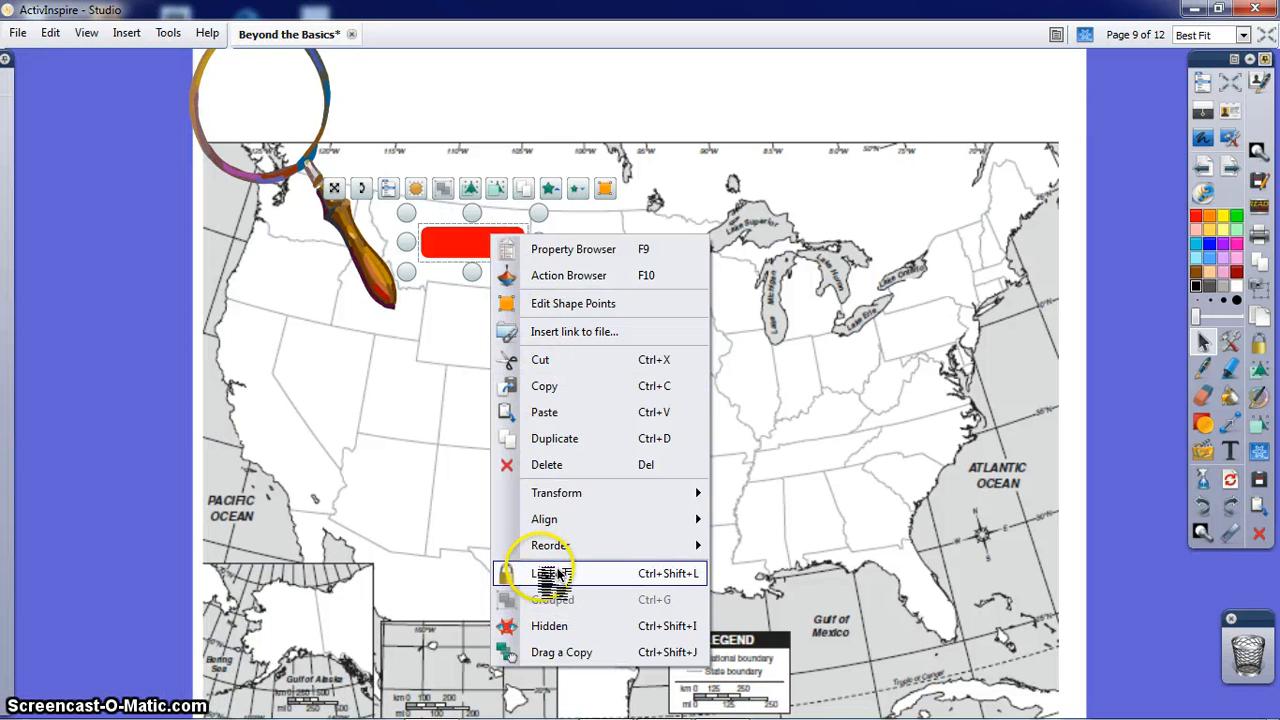
left_click(548, 573)
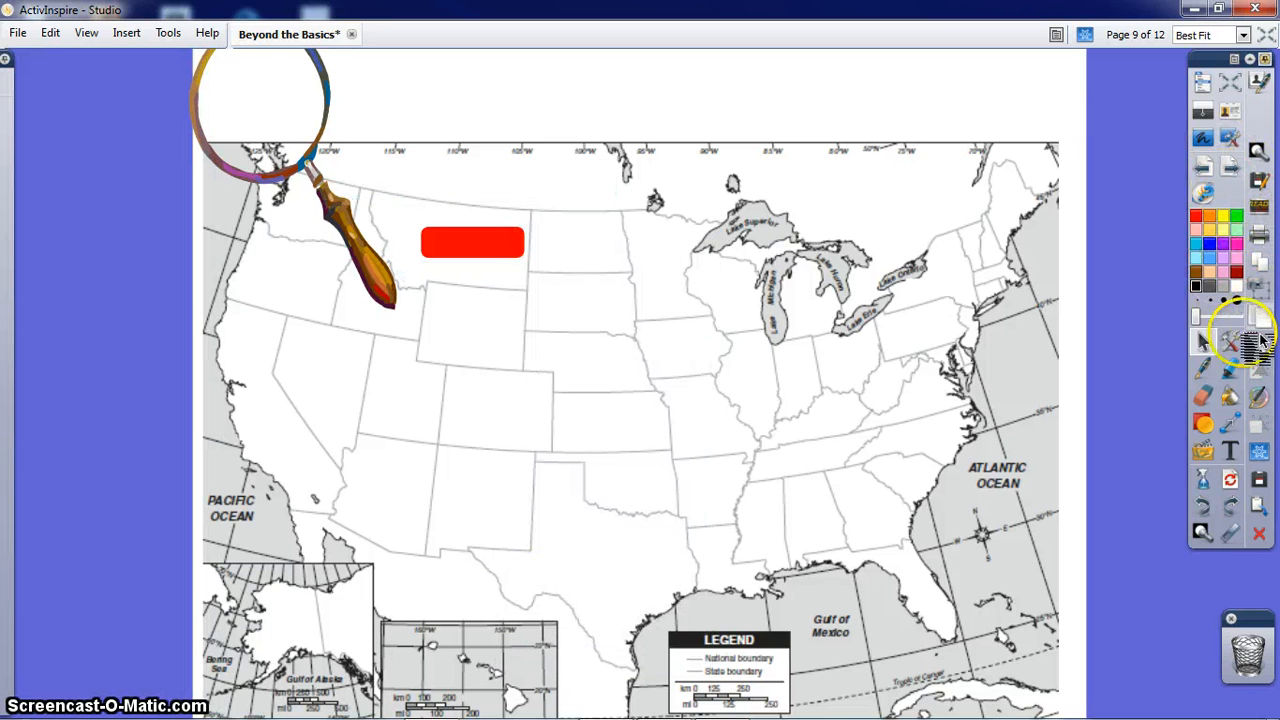